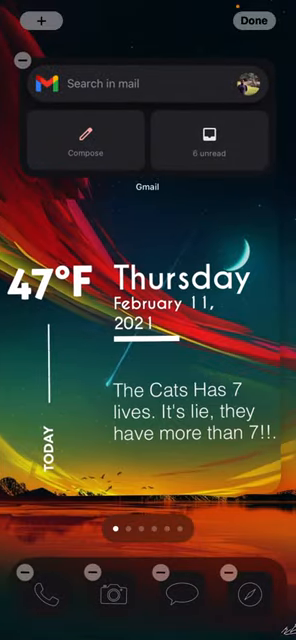
Step: Verify Cat Facts stays selected in the API List, then go back to Create gallery
{"action": "left_click", "coordinate": [252, 20]}
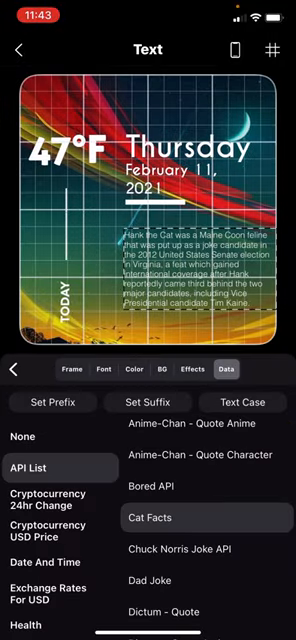
{"action": "scroll", "scroll_direction": "up", "scroll_amount": 3}
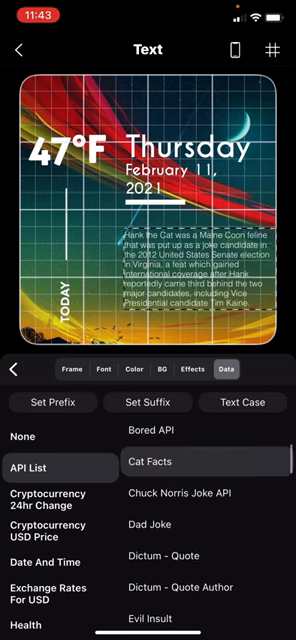
{"action": "scroll", "scroll_direction": "down", "scroll_amount": 3}
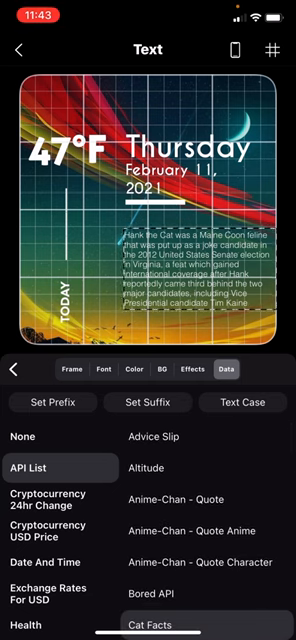
{"action": "left_click", "coordinate": [20, 49]}
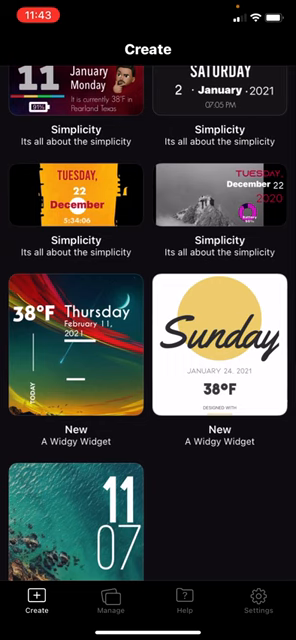